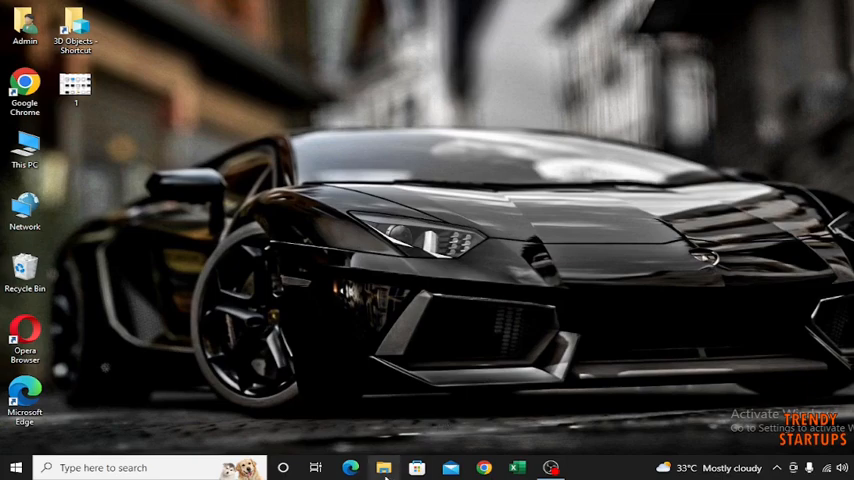
Open the PDF2 file from the Documents folder in File Explorer.
click(384, 468)
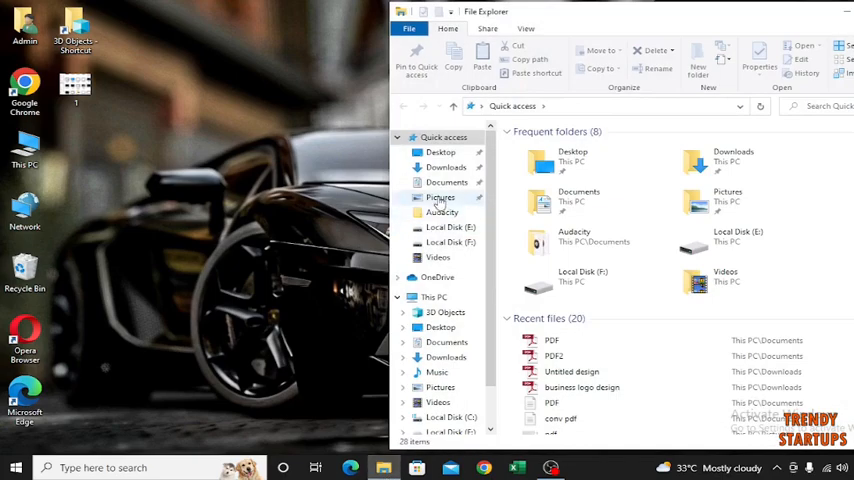
click(446, 182)
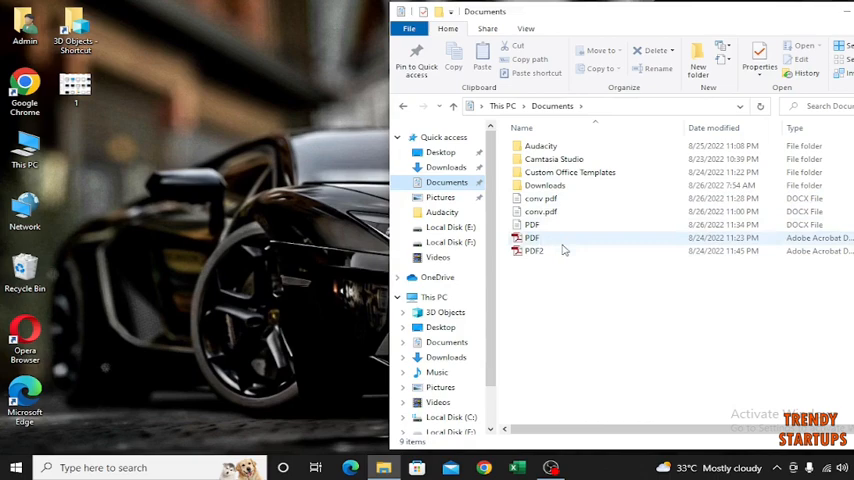
double_click(532, 252)
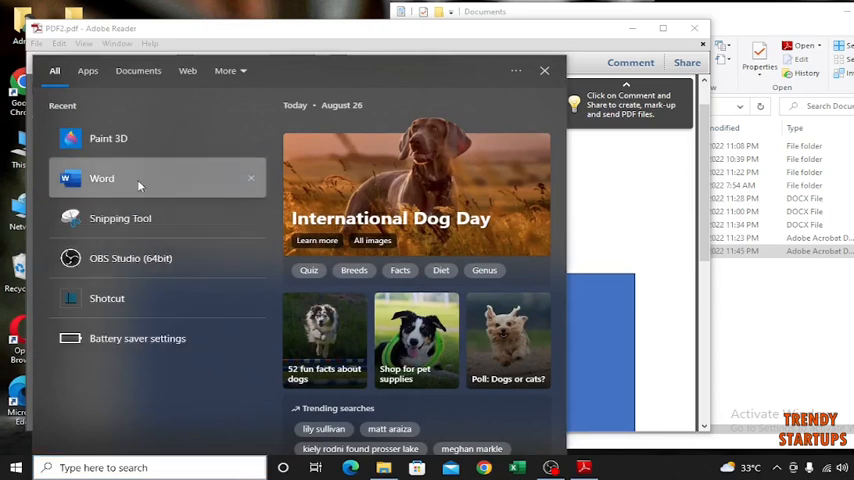
Launch Word with a new blank document and show the File menu.
click(102, 178)
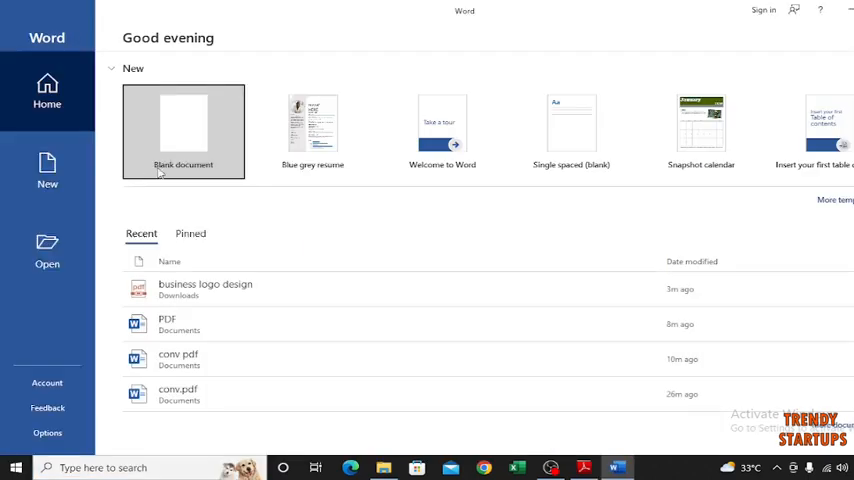
click(184, 130)
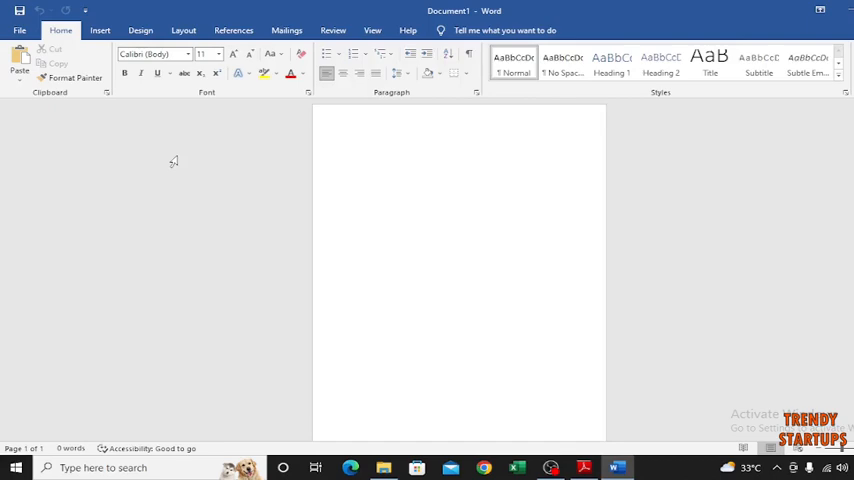
click(20, 30)
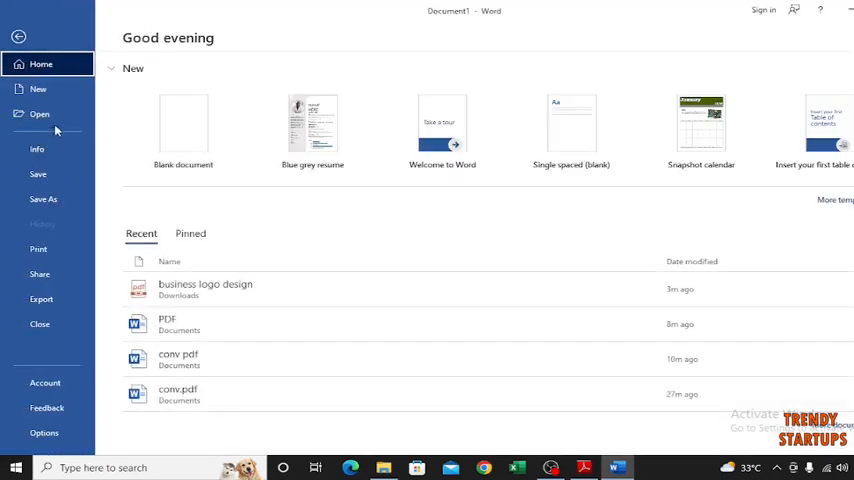
Open PDF2 from Documents in Word and accept converting it to an editable document.
click(40, 112)
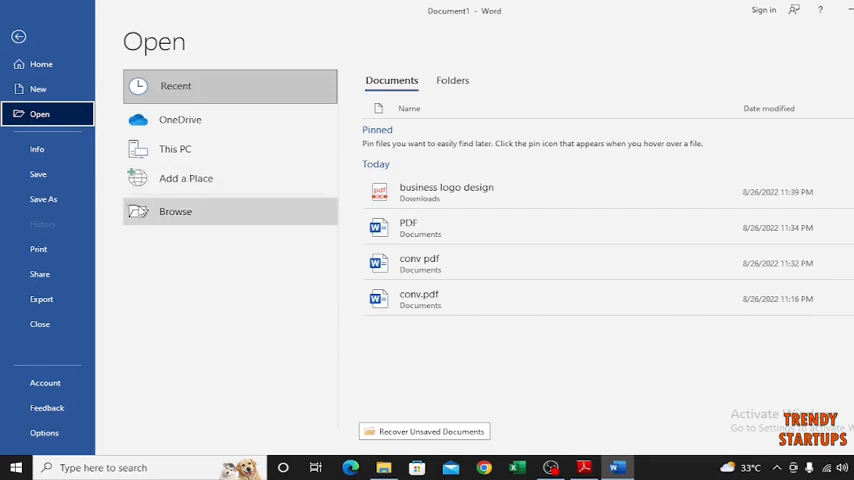
click(176, 212)
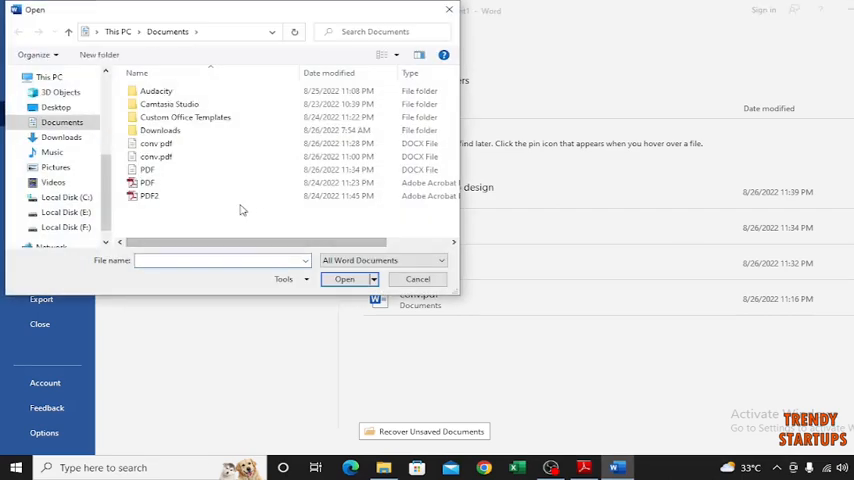
click(418, 280)
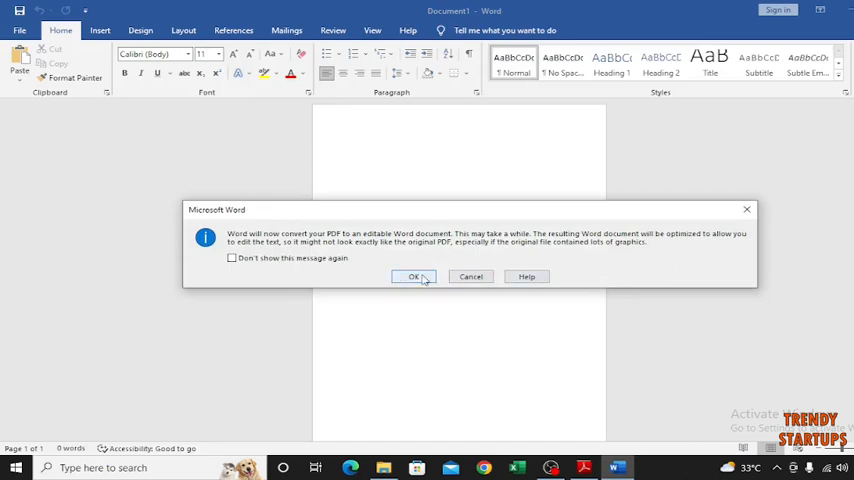
click(414, 276)
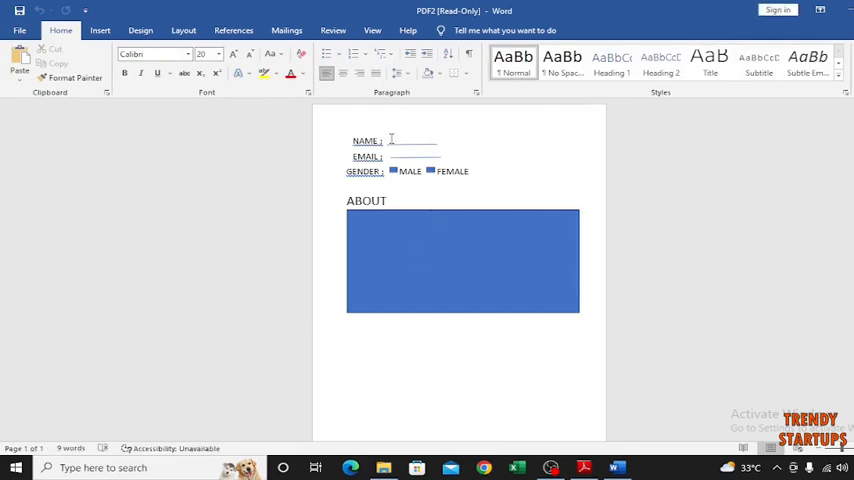
Type 'feufhuhfu' after NAME, trim it, then add 'hkiv' above the ABOUT heading.
text(feufhuhfu)
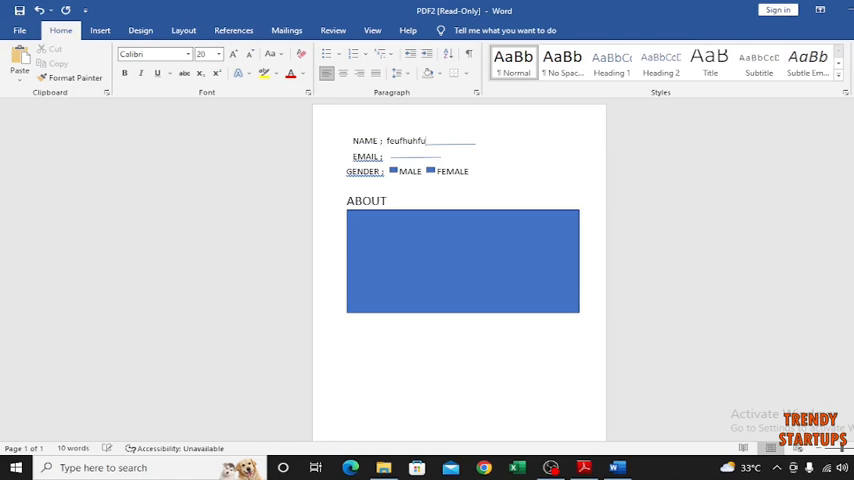
key(BackSpace)
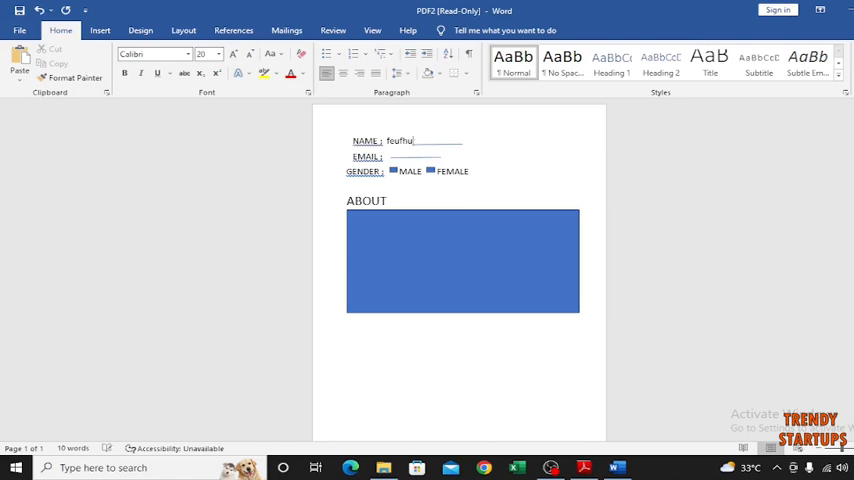
click(462, 260)
text(Fjkc)
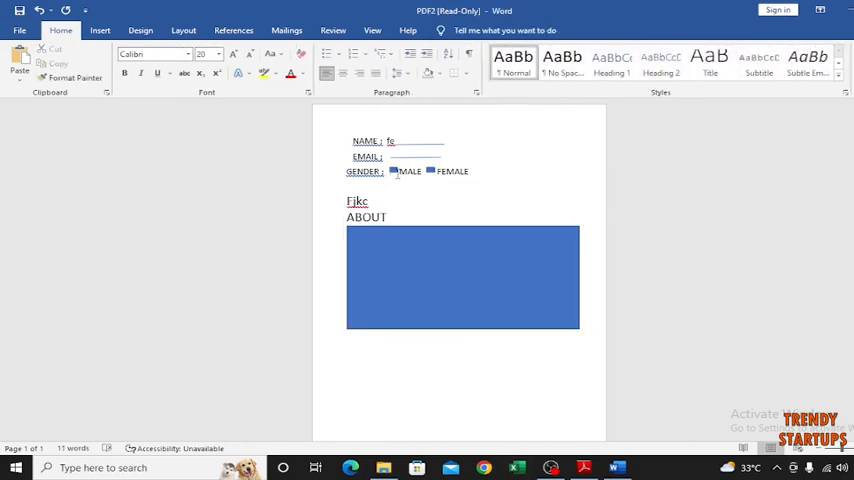
text(hkiv)
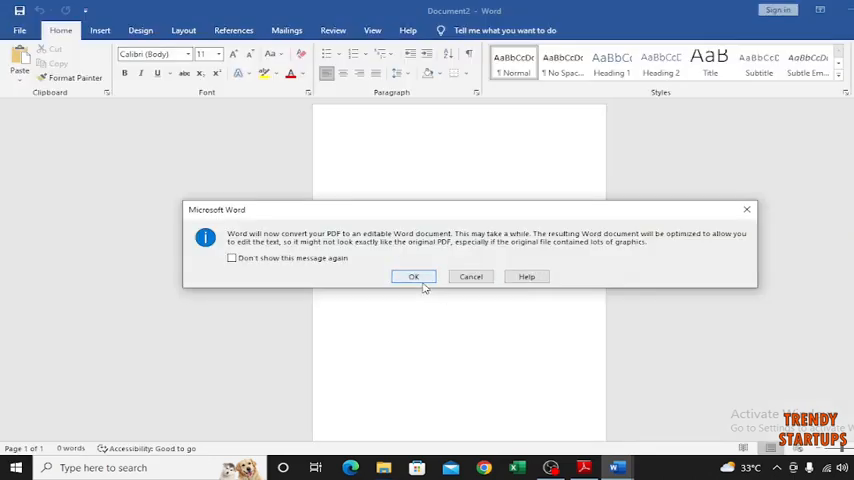
Accept converting the Untitled design PDF into an editable Word document.
click(414, 276)
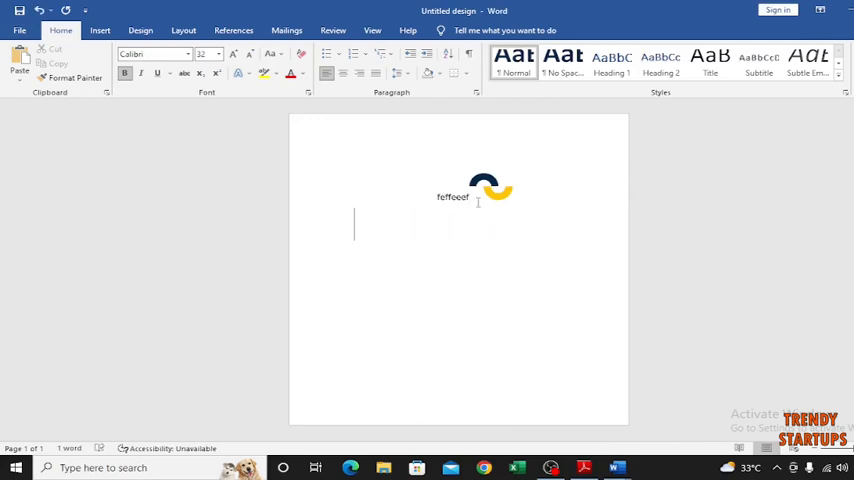
Type the heading 'Best coffee bre' beneath the logo on the converted page.
click(488, 184)
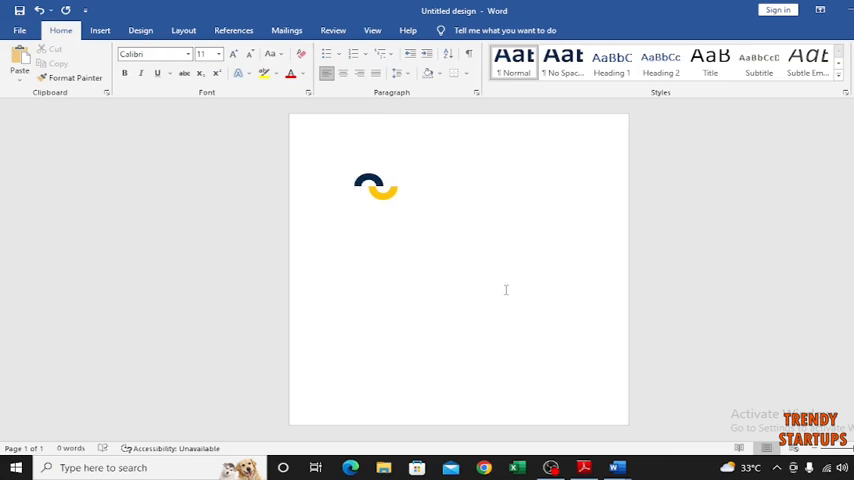
text(b)
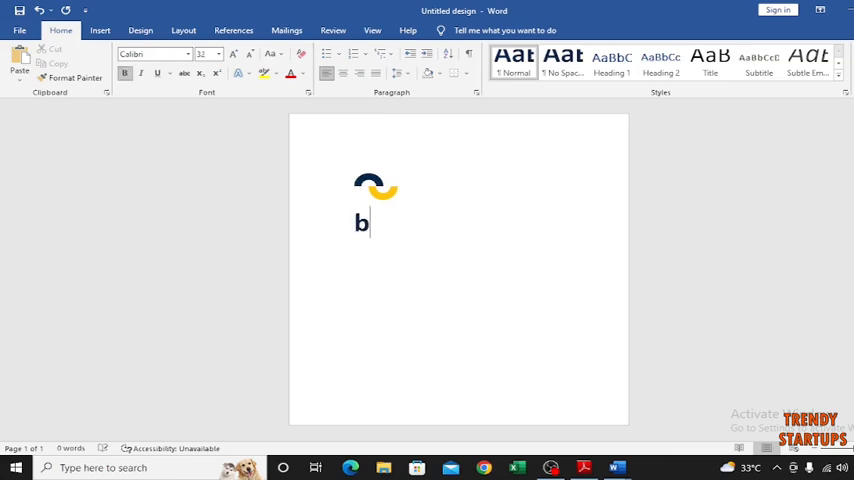
text(est)
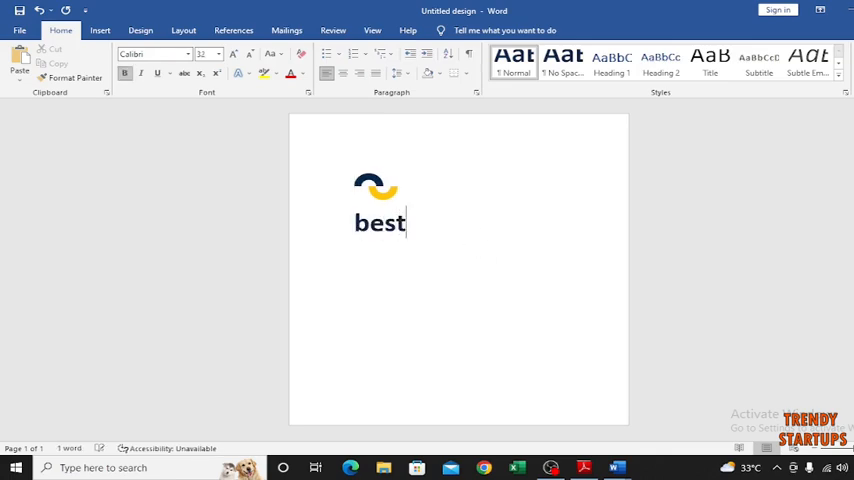
text(coo)
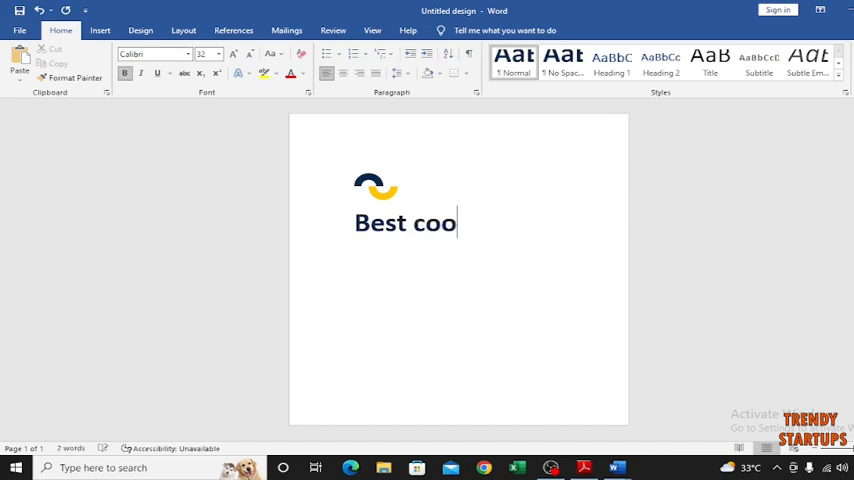
text(ff)
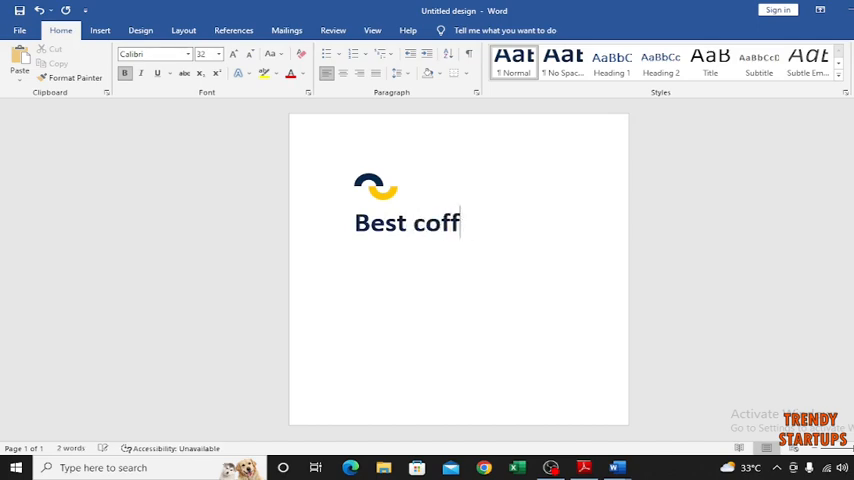
text(ee b)
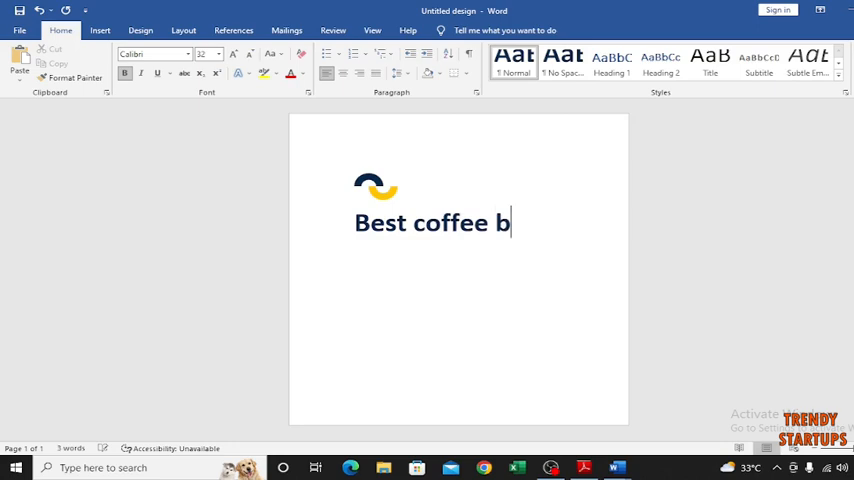
text(re)
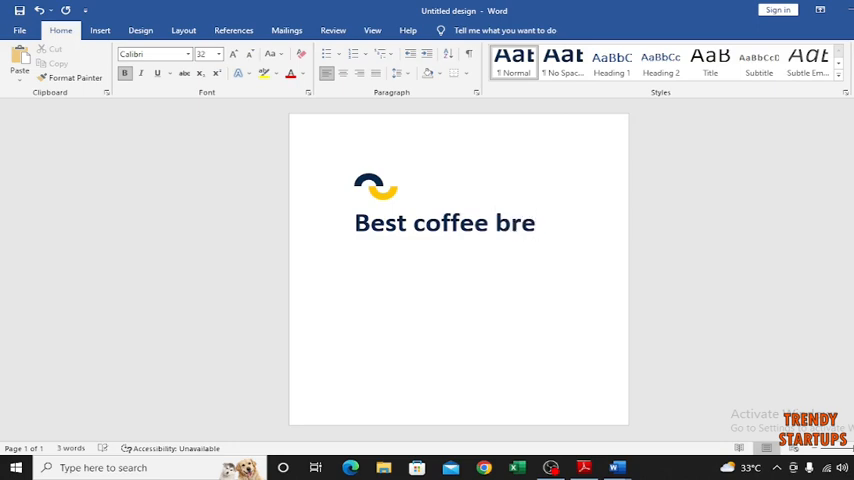